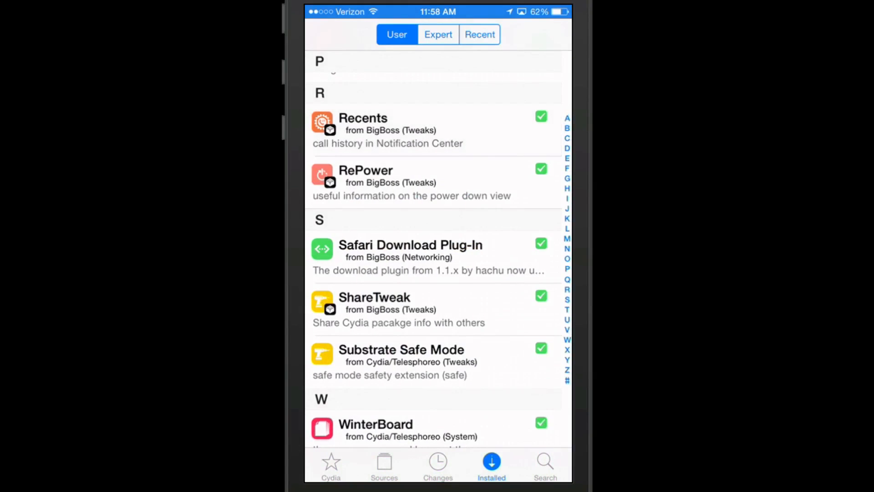
From the Installed list, bring up the Recents tweak's details (v1.0.1, BigBoss).
click(375, 296)
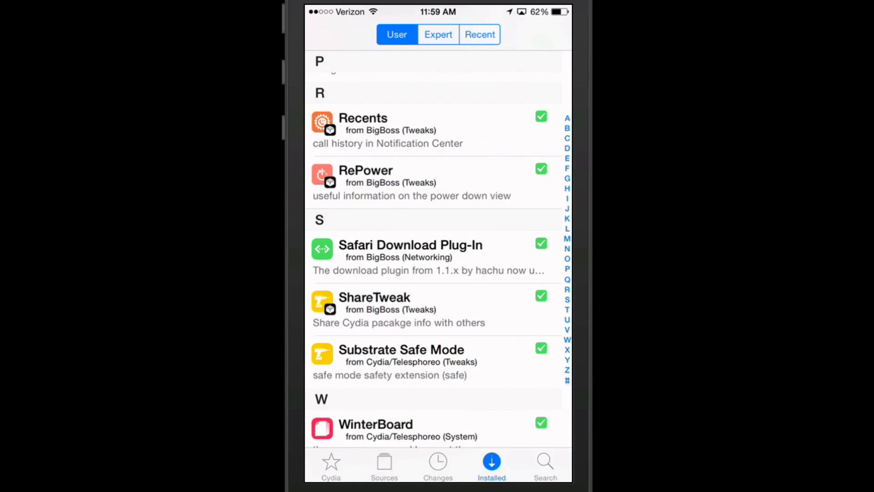
click(362, 117)
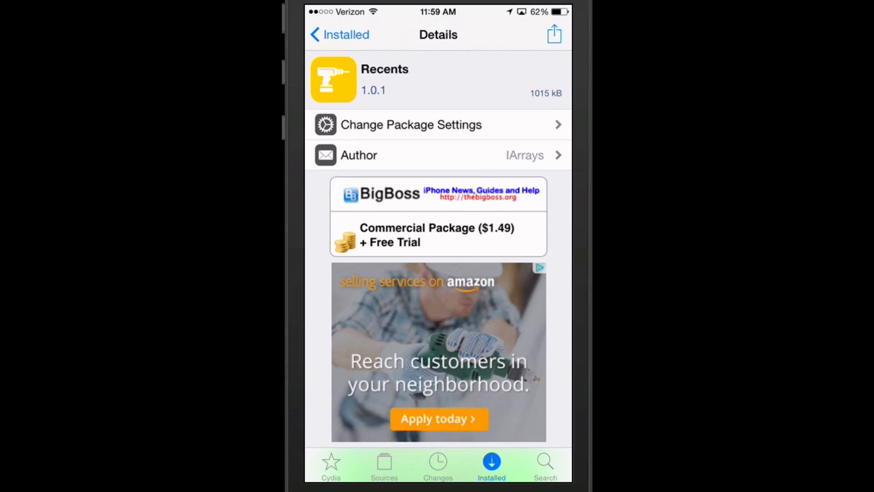
Dismiss the Reinstall/Remove sheet and bring up the ShareTweak prompt for Recents.
click(553, 35)
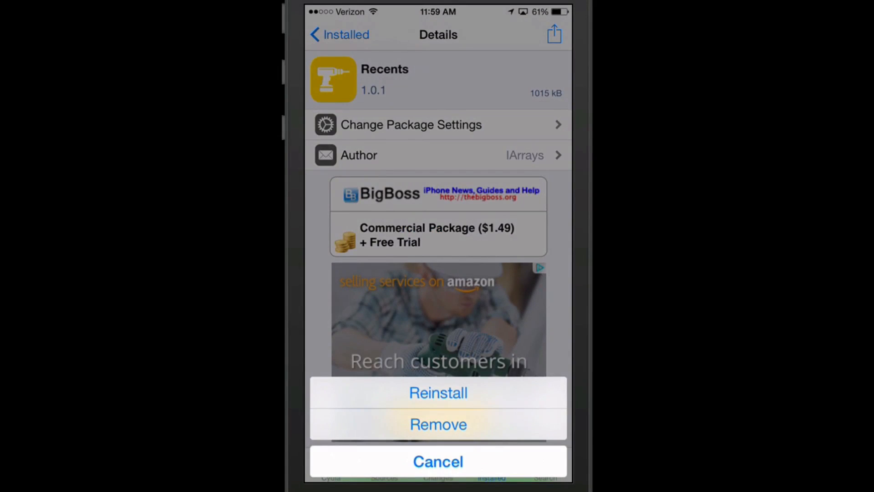
click(438, 461)
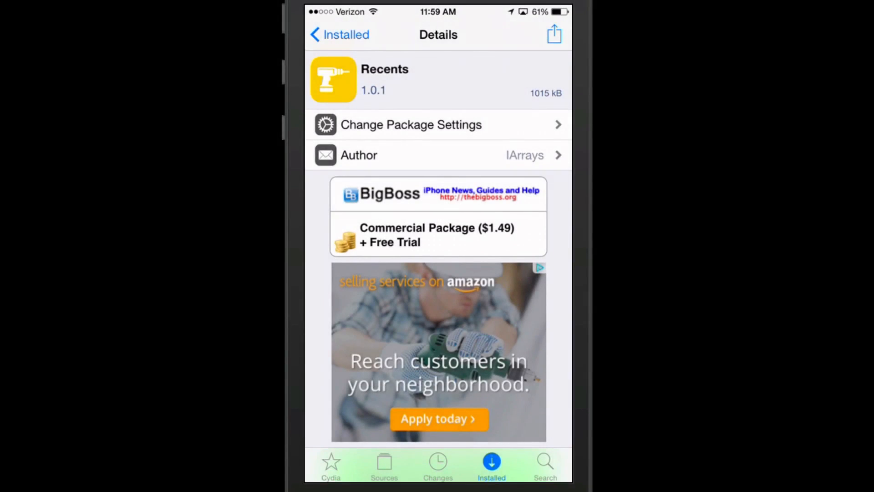
click(553, 35)
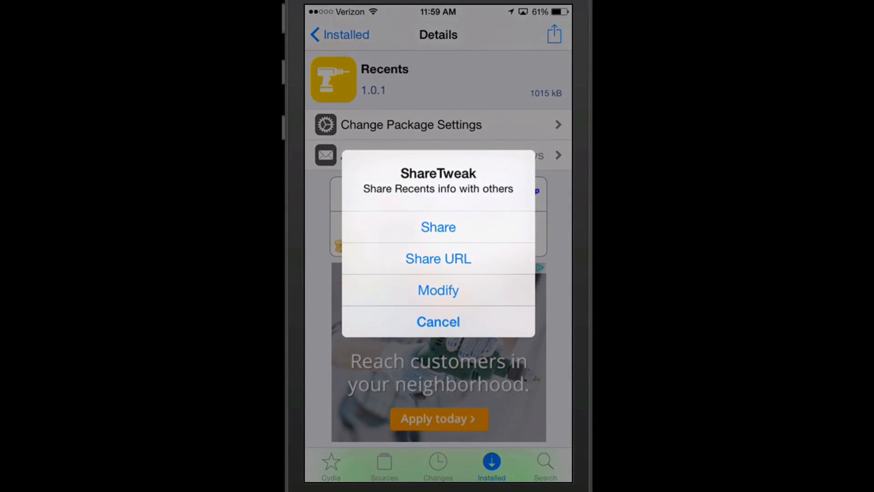
Share the Recents package info through ShareTweak and post it as a tweet on Twitter.
click(438, 226)
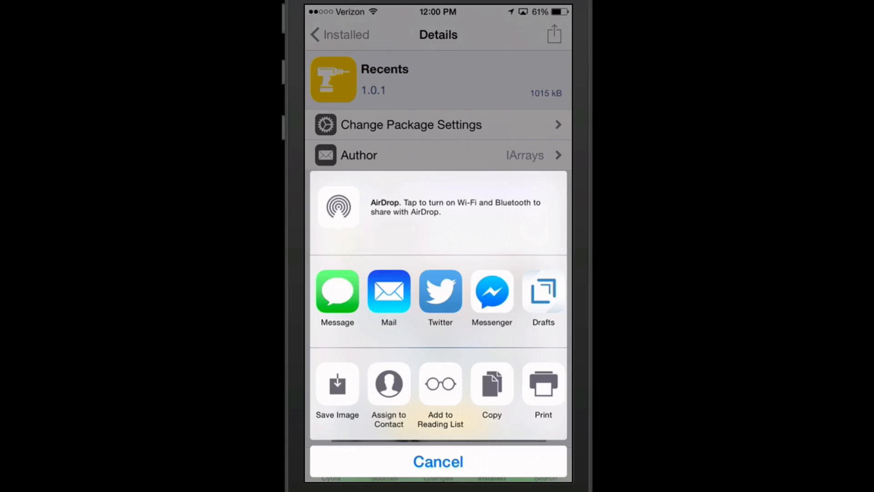
click(439, 290)
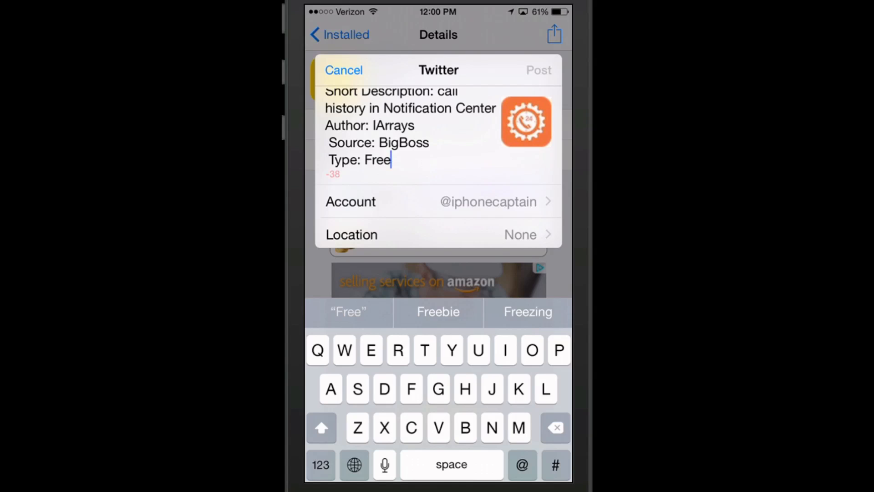
click(343, 69)
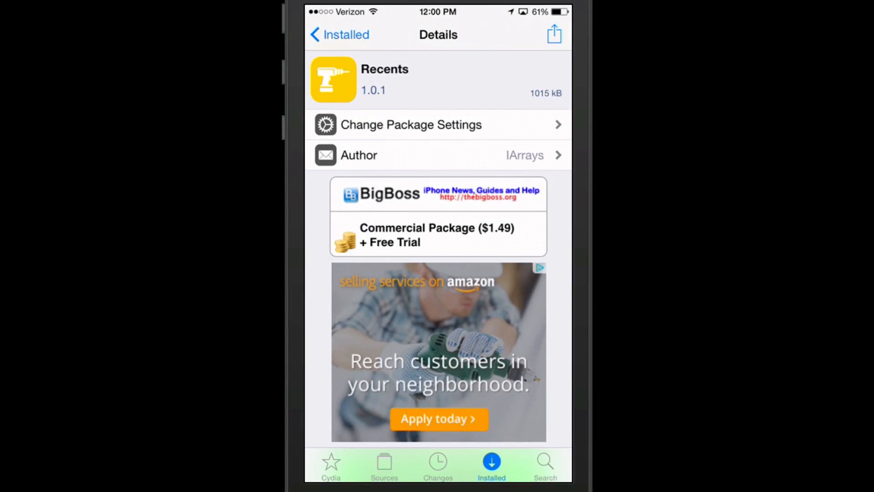
Remove the Recents tweak via Modify → Remove and confirm the uninstall.
click(554, 34)
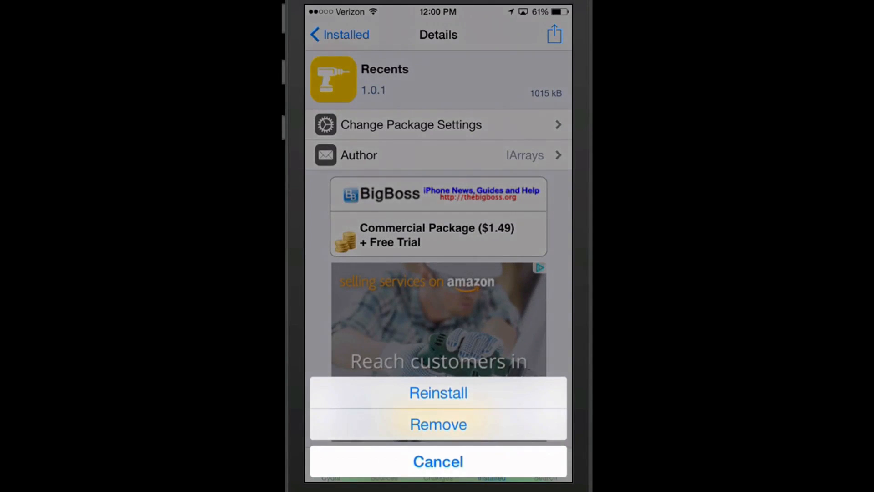
click(438, 424)
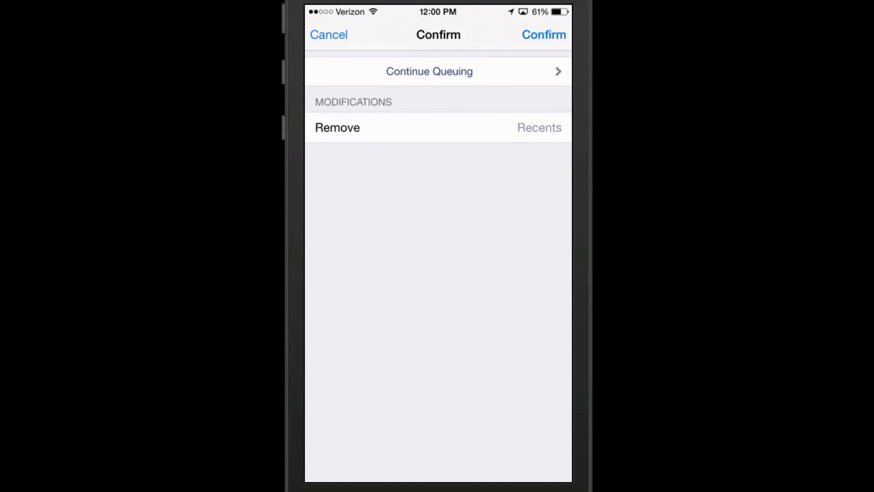
click(542, 34)
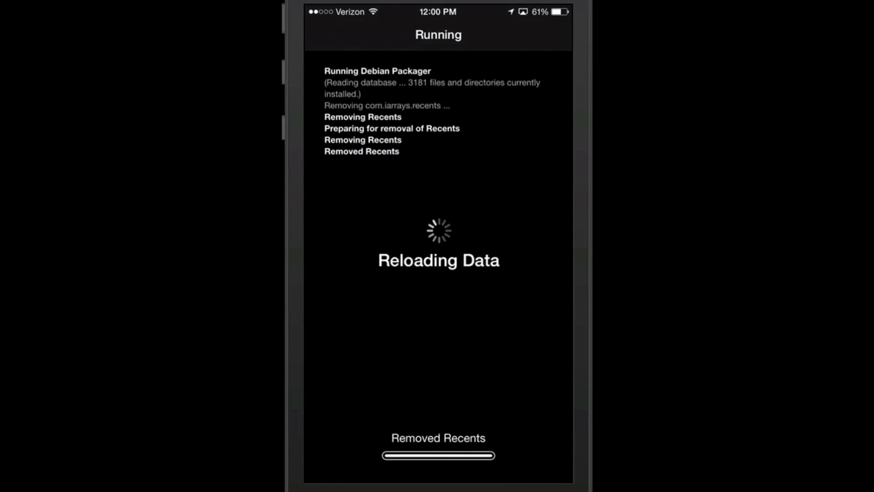